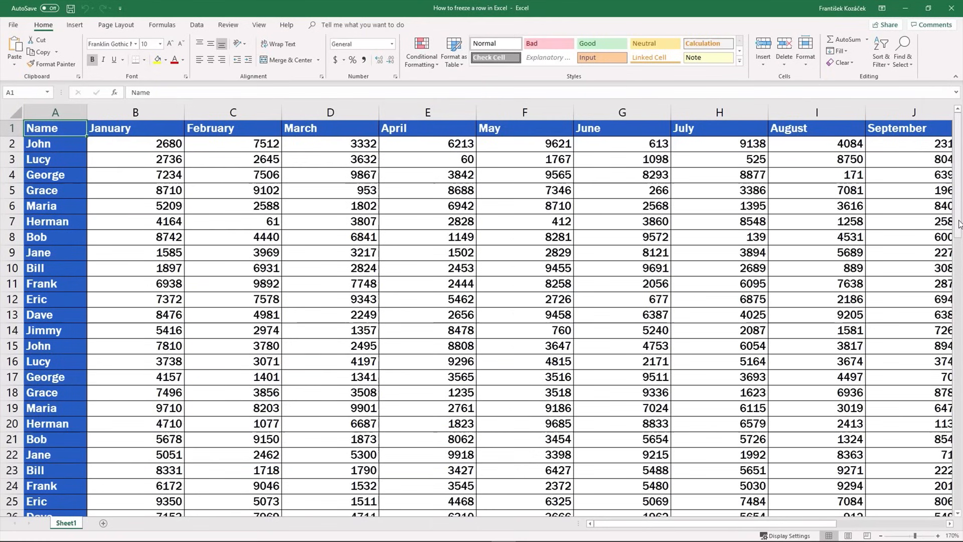
Step: Scroll back to the top-left of the table and select cell B2
{"action": "left_click", "coordinate": [258, 25]}
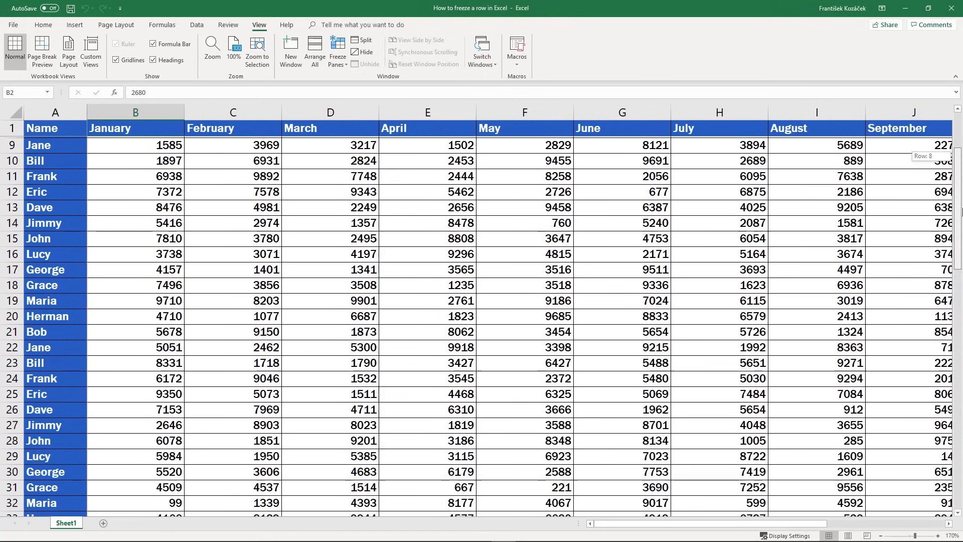
{"action": "scroll", "scroll_direction": "down", "scroll_amount": 3}
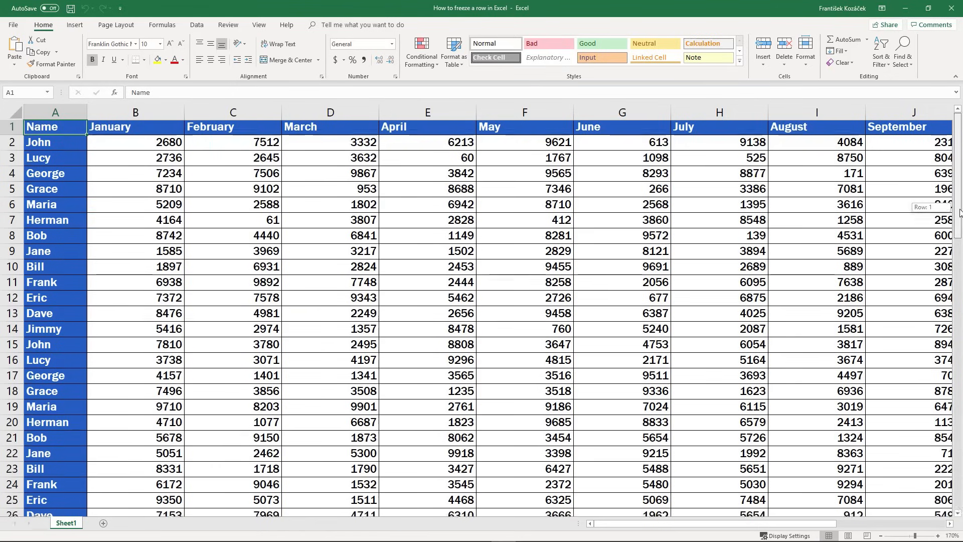
{"action": "scroll", "scroll_direction": "down", "scroll_amount": 3}
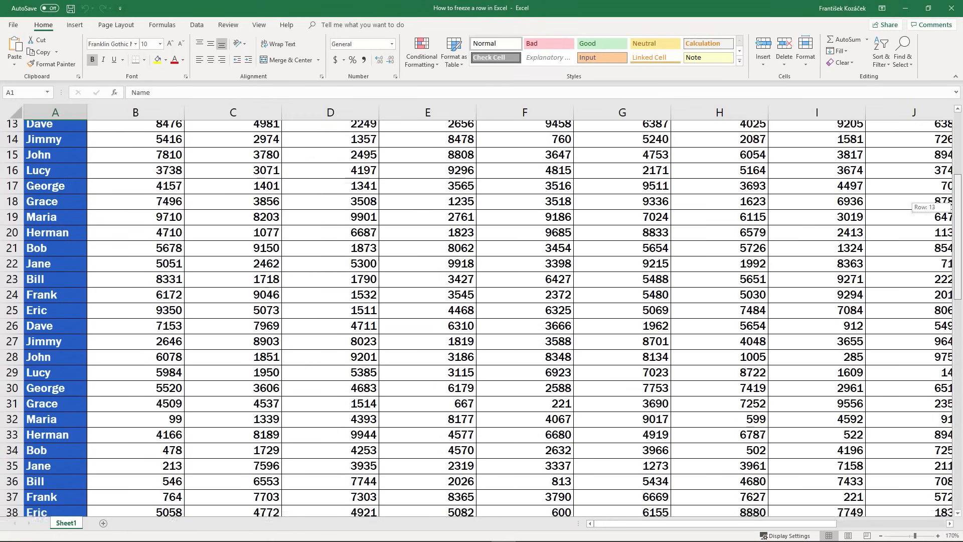
{"action": "scroll", "scroll_direction": "down", "scroll_amount": 3}
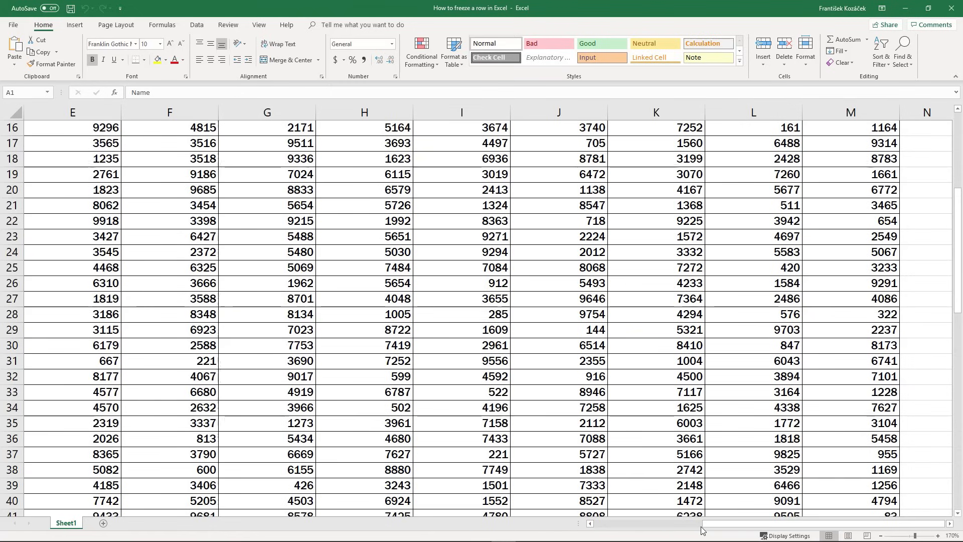
{"action": "scroll", "scroll_direction": "left", "scroll_amount": 3}
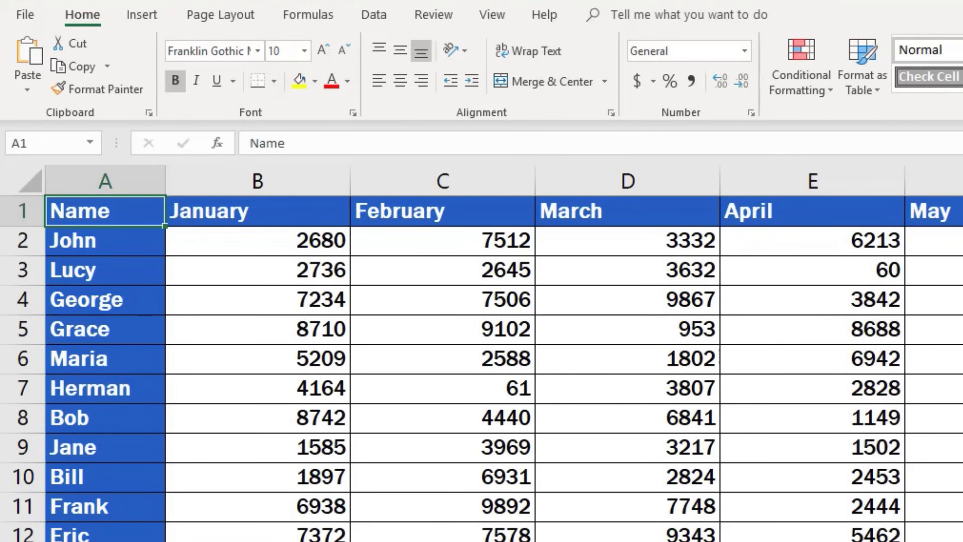
{"action": "left_click", "coordinate": [281, 241]}
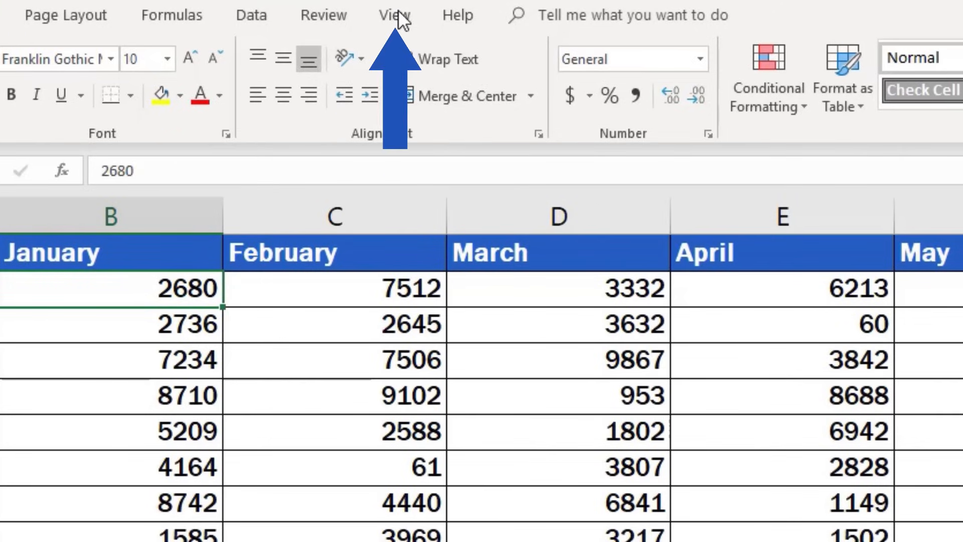
Step: Show the View tab's Freeze Panes options with cell B2 active
{"action": "left_click", "coordinate": [391, 15]}
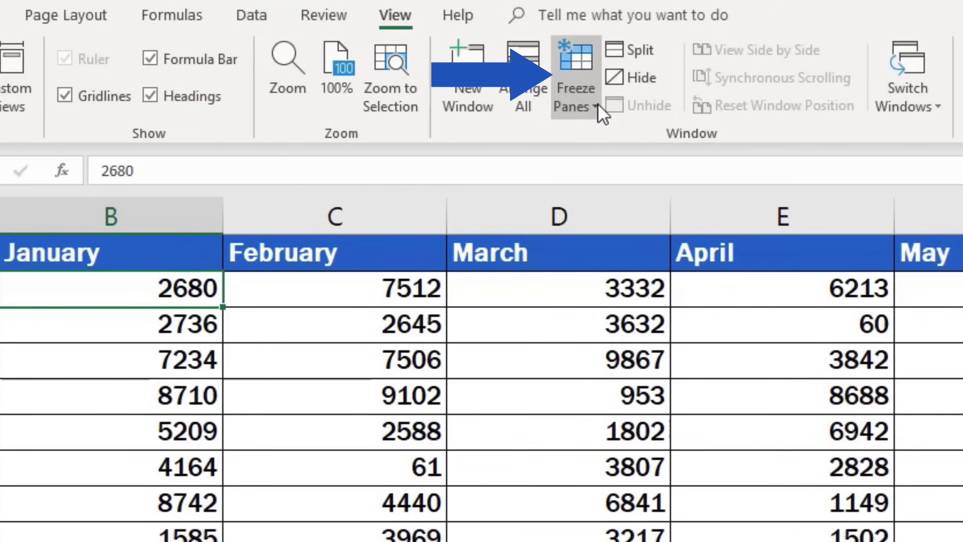
{"action": "left_click", "coordinate": [575, 105]}
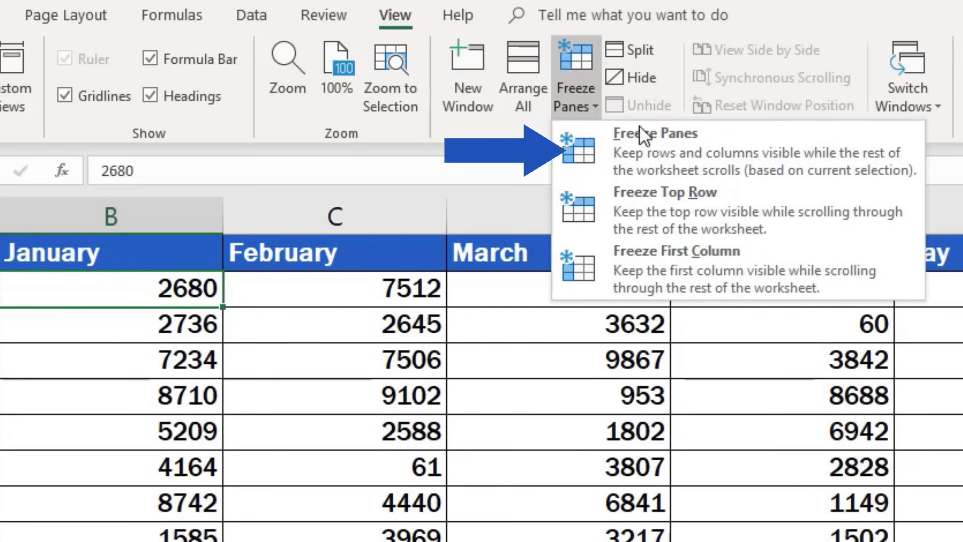
{"action": "mouse_move", "coordinate": [707, 158]}
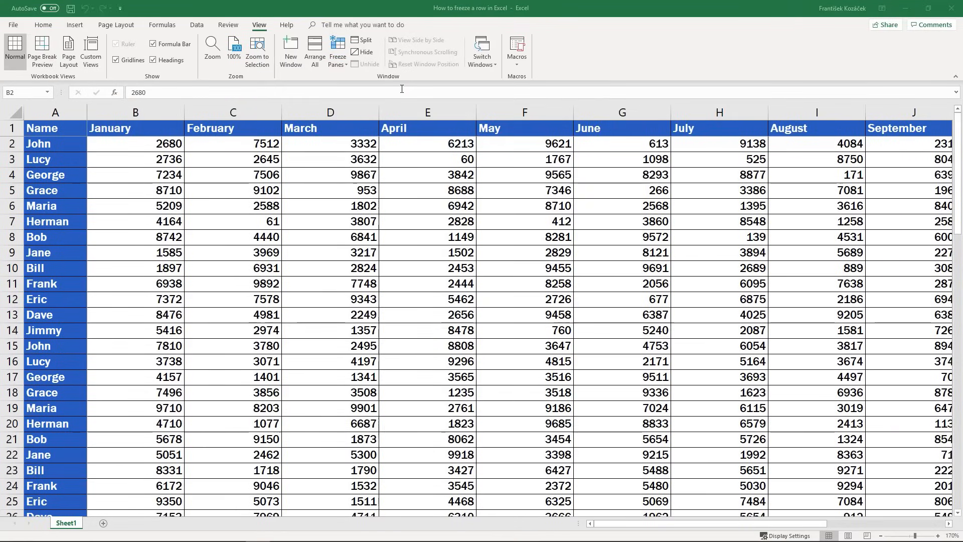
Step: Freeze panes at B2, then scroll down and right to confirm row 1 and column A stay visible
{"action": "scroll", "scroll_direction": "down", "scroll_amount": 3}
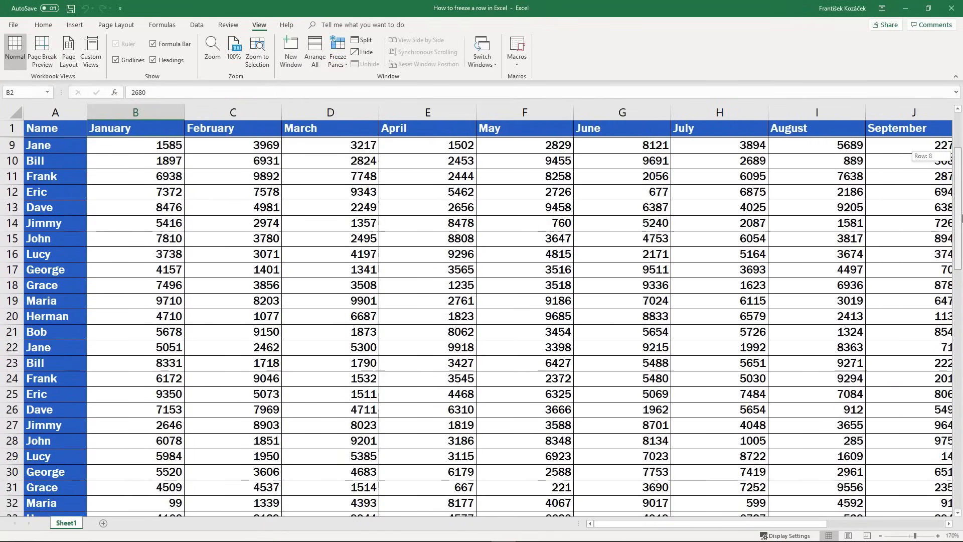
{"action": "scroll", "scroll_direction": "down", "scroll_amount": 3}
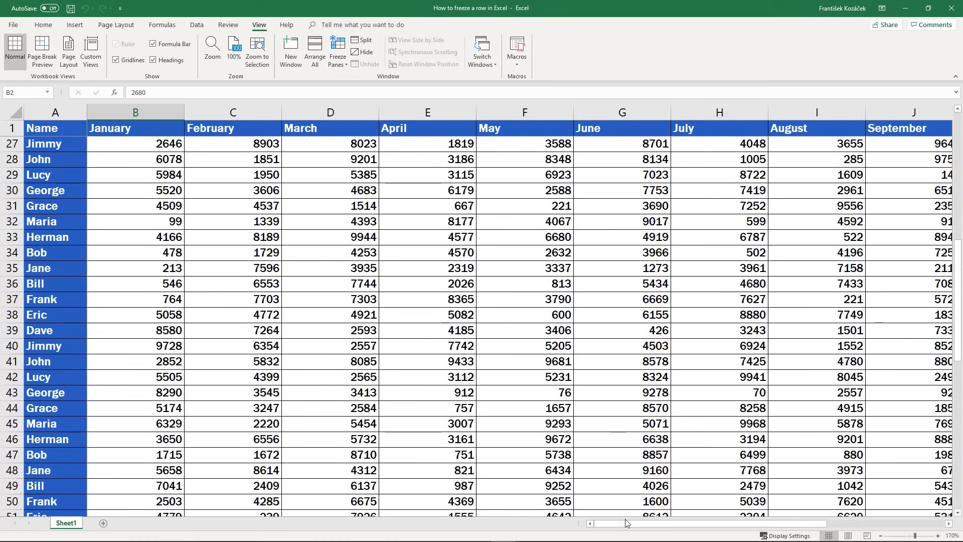
{"action": "left_click_drag", "start_coordinate": [625, 523], "coordinate": [685, 523]}
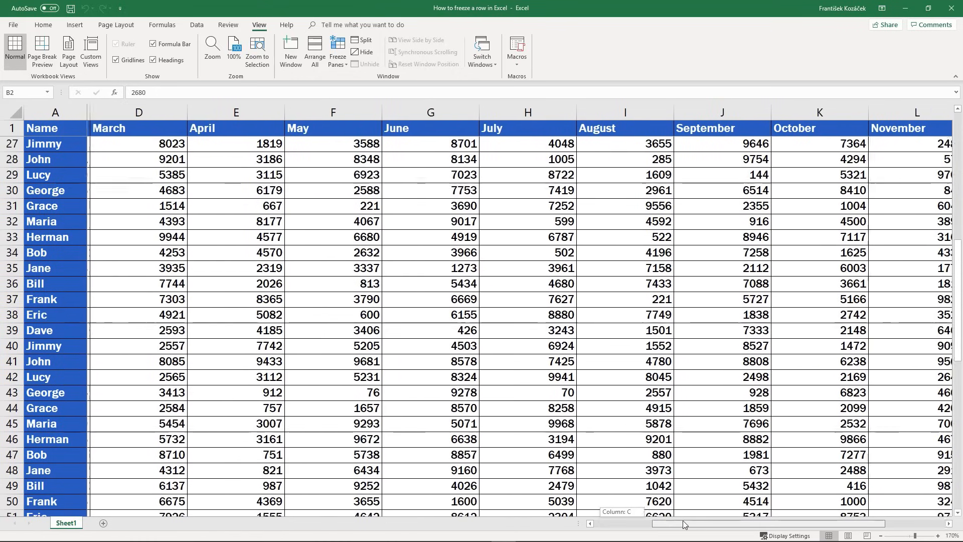
{"action": "scroll", "scroll_direction": "right", "scroll_amount": 3}
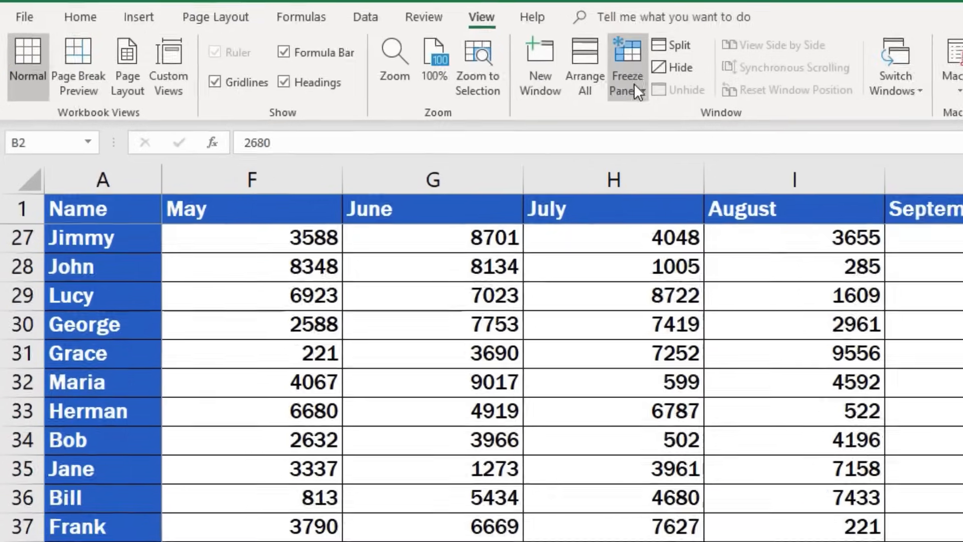
Step: Unfreeze panes, then scroll down and right to confirm row 1 and column A scroll away
{"action": "left_click", "coordinate": [627, 61]}
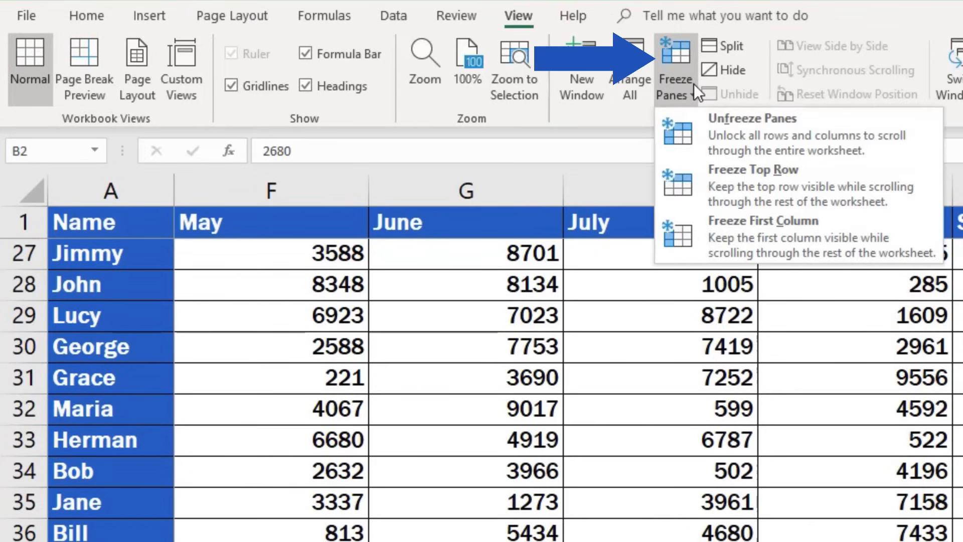
{"action": "mouse_move", "coordinate": [776, 141]}
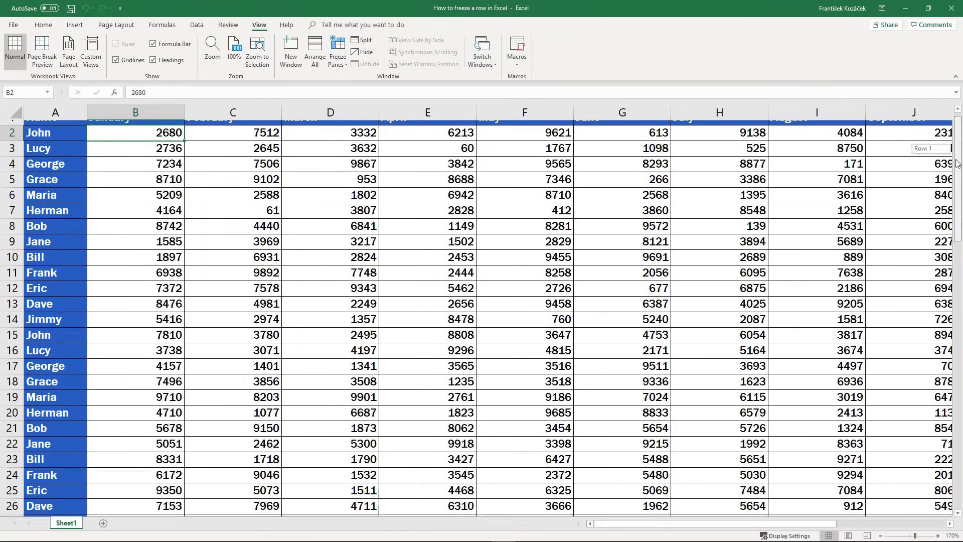
{"action": "scroll", "scroll_direction": "down", "scroll_amount": 3}
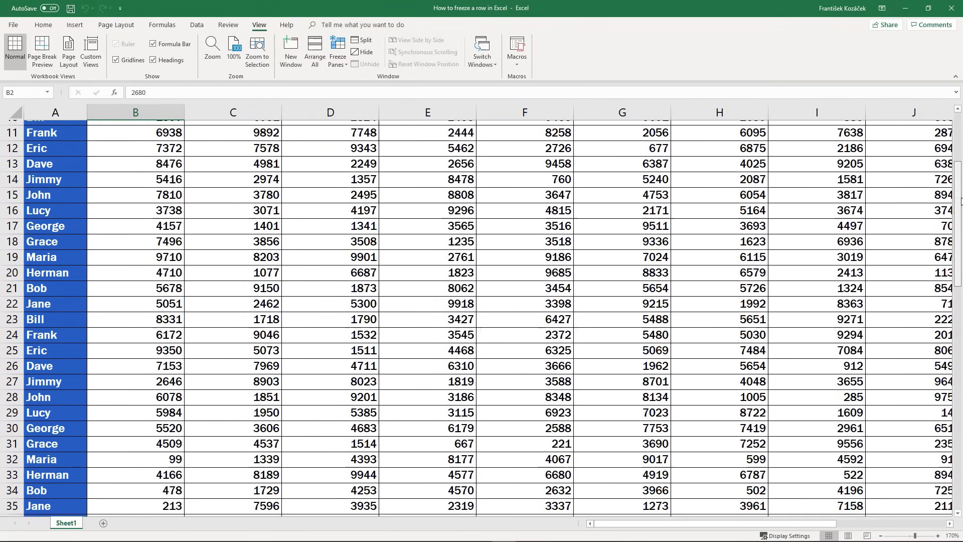
{"action": "scroll", "scroll_direction": "right", "scroll_amount": 3}
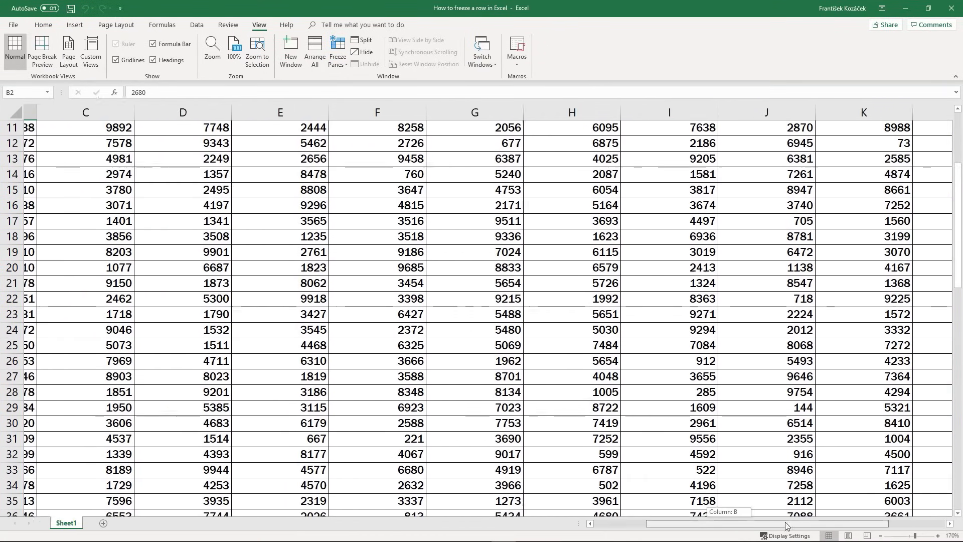